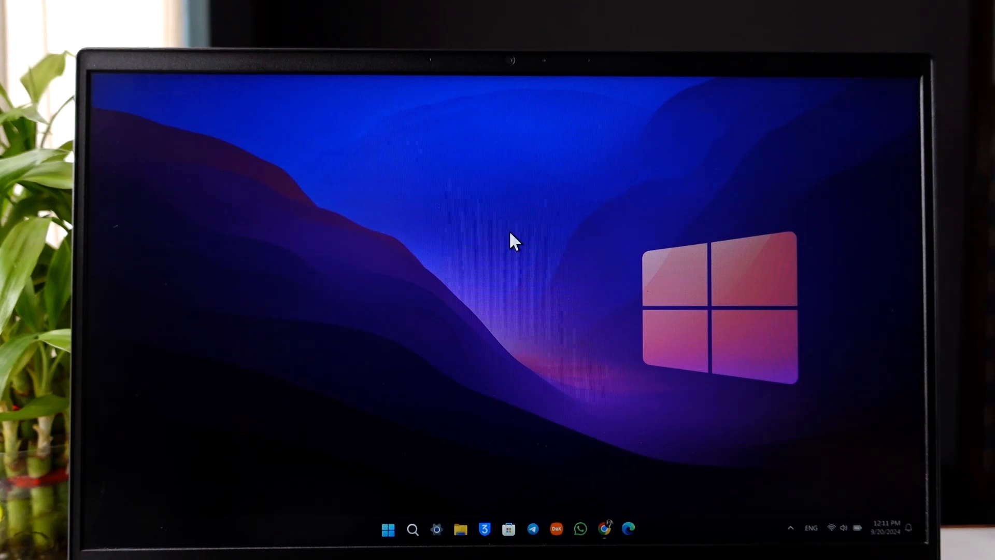
pyautogui.moveTo(514, 298)
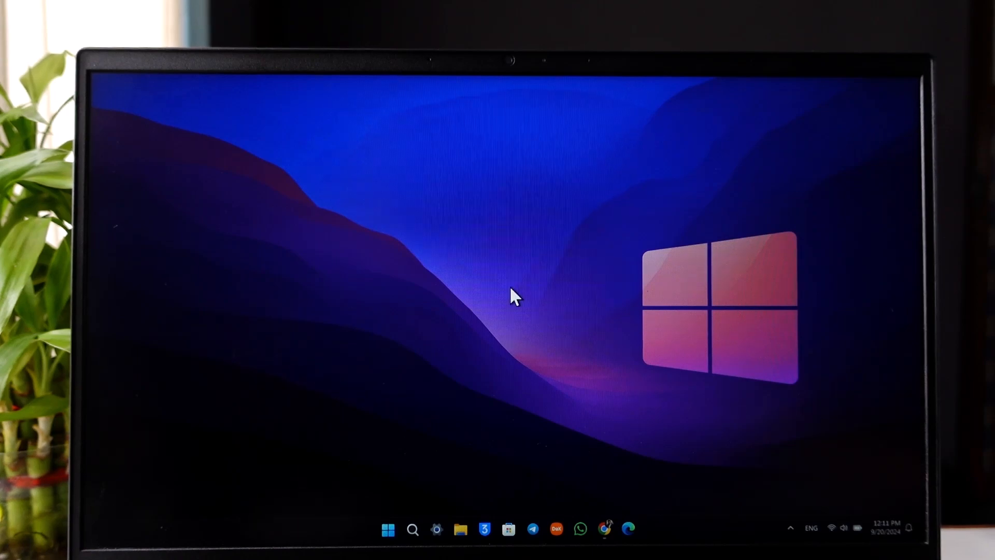
# Search for 'netplwiz' from the Start menu so the run command appears as best match
pyautogui.click(388, 529)
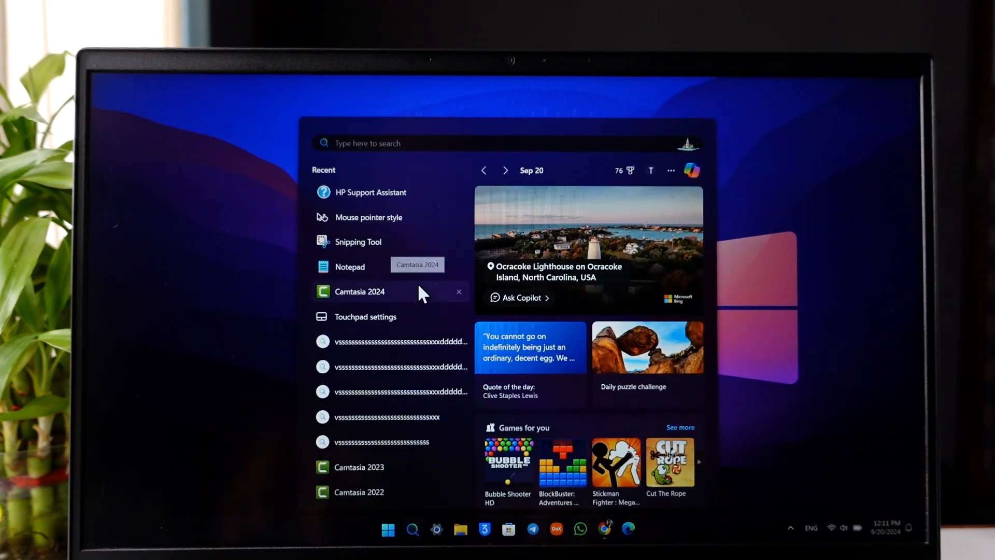
pyautogui.write('netplwiz')
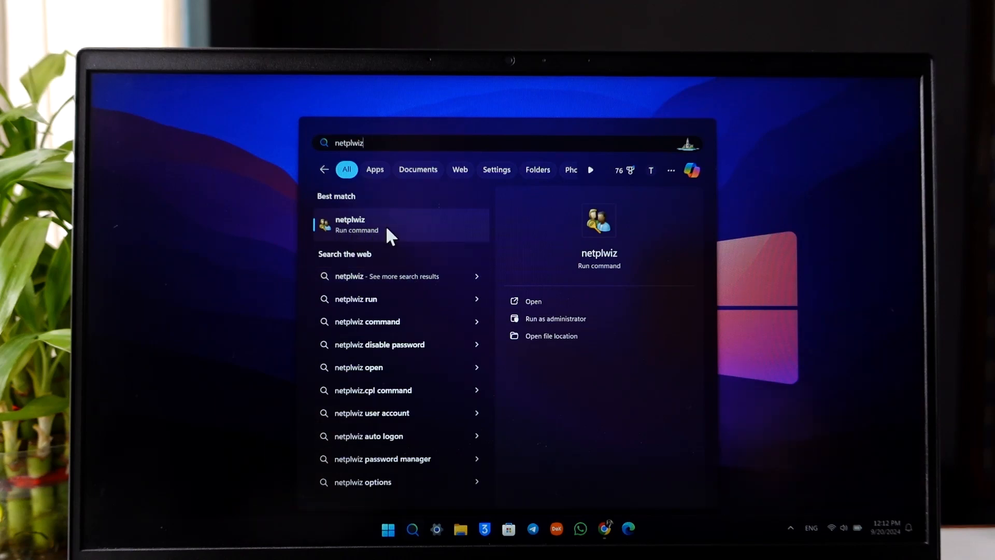
pyautogui.click(350, 224)
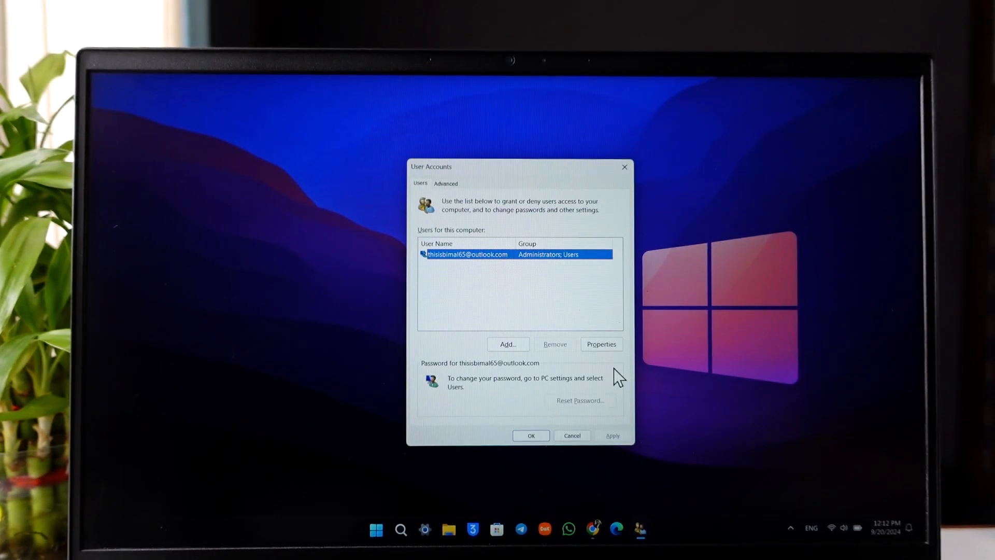
pyautogui.moveTo(519, 271)
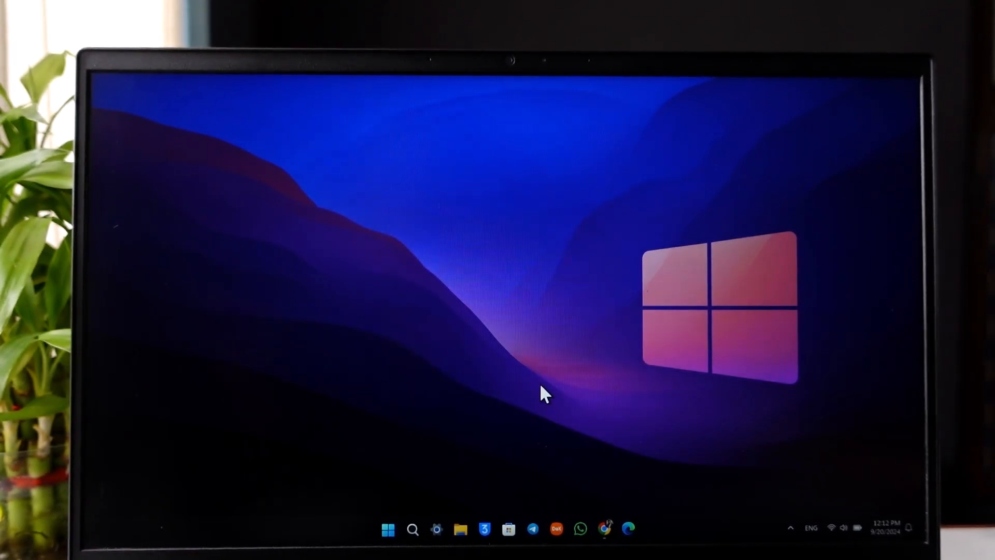
# Navigate Settings to Accounts > Sign-in options
pyautogui.click(436, 527)
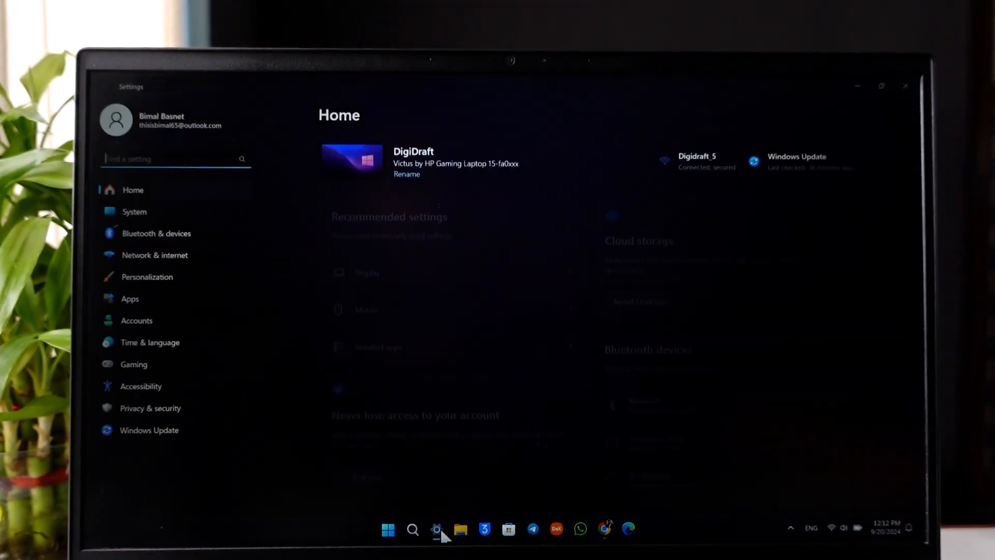
pyautogui.click(136, 320)
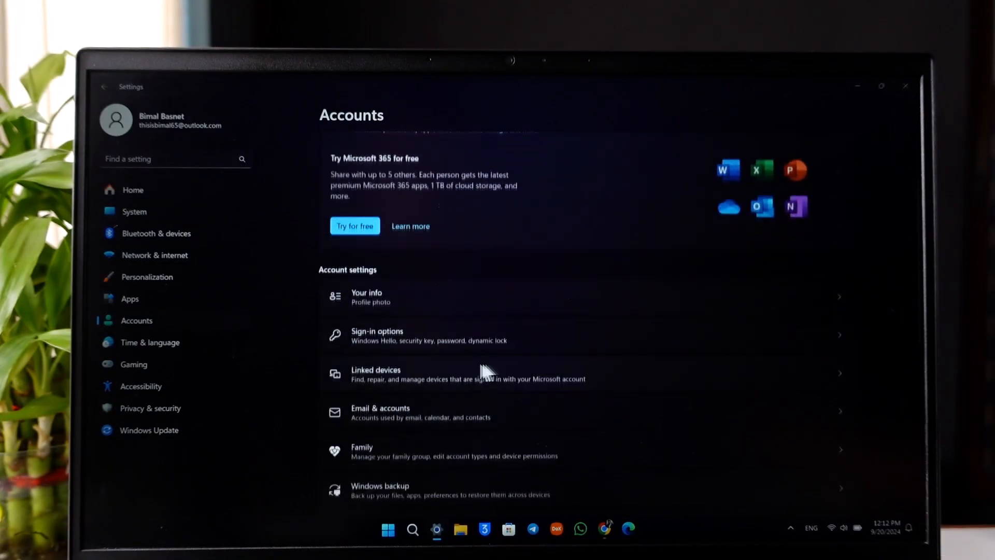
pyautogui.click(377, 335)
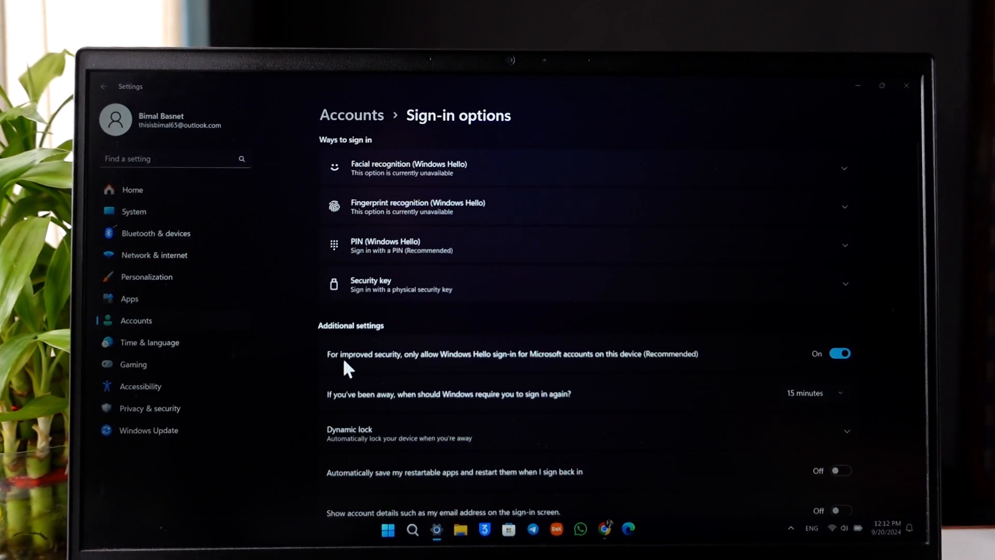
pyautogui.moveTo(448, 368)
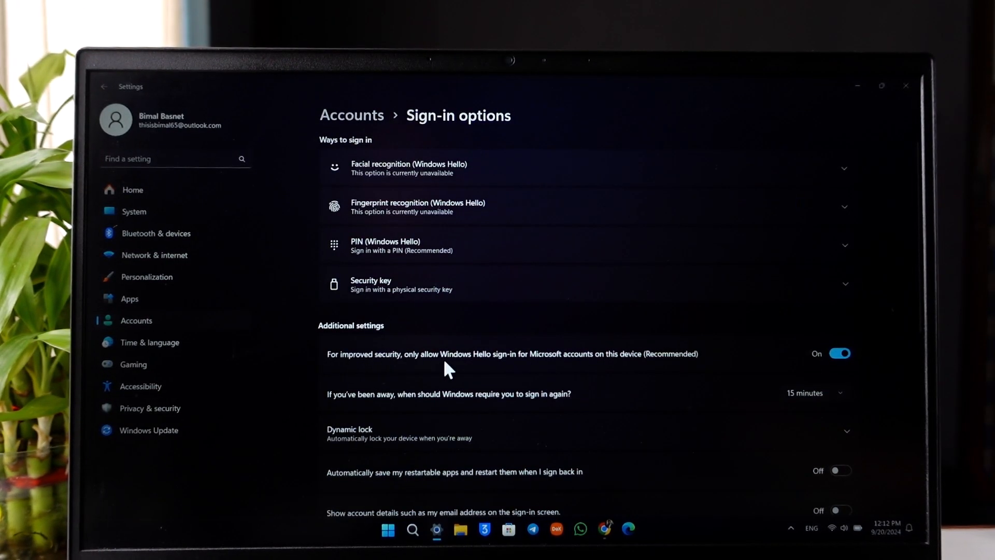
pyautogui.moveTo(646, 365)
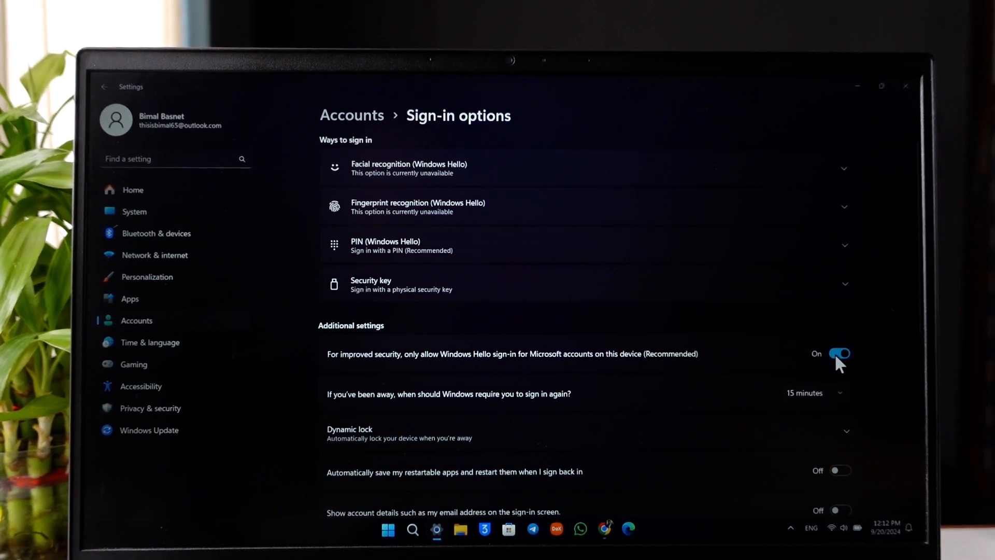
# Disable Windows Hello-only sign-in for Microsoft accounts and go back to Accounts
pyautogui.scroll(-3)
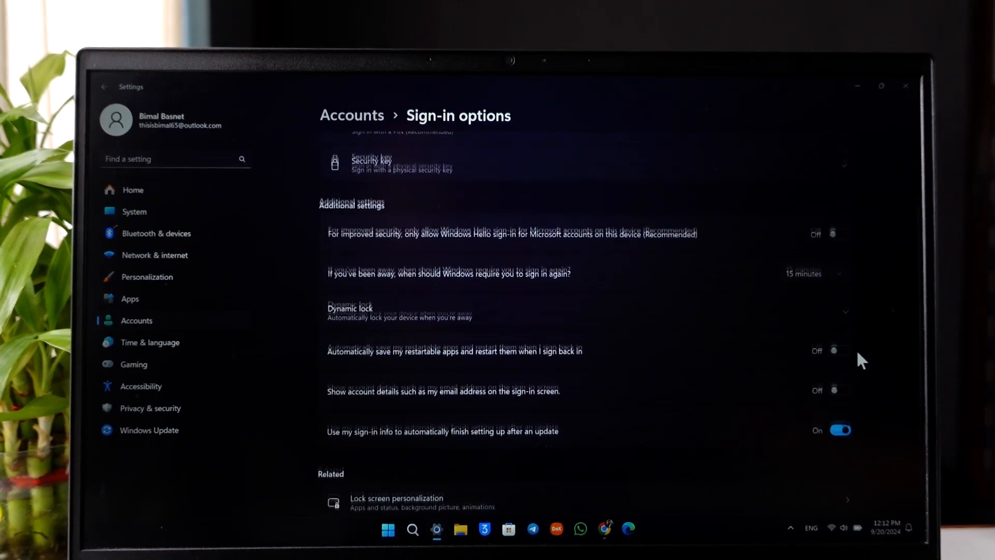
pyautogui.scroll(-3)
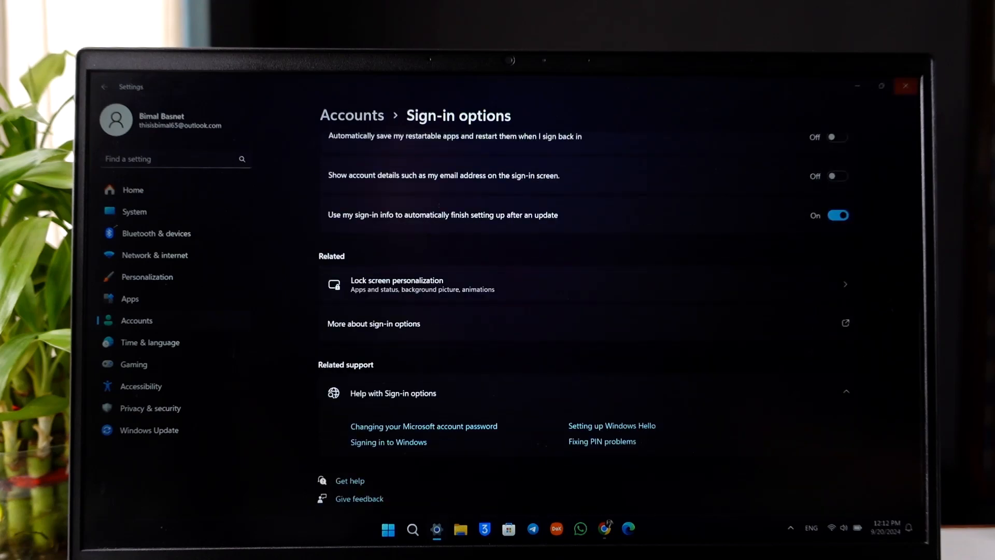
pyautogui.click(104, 86)
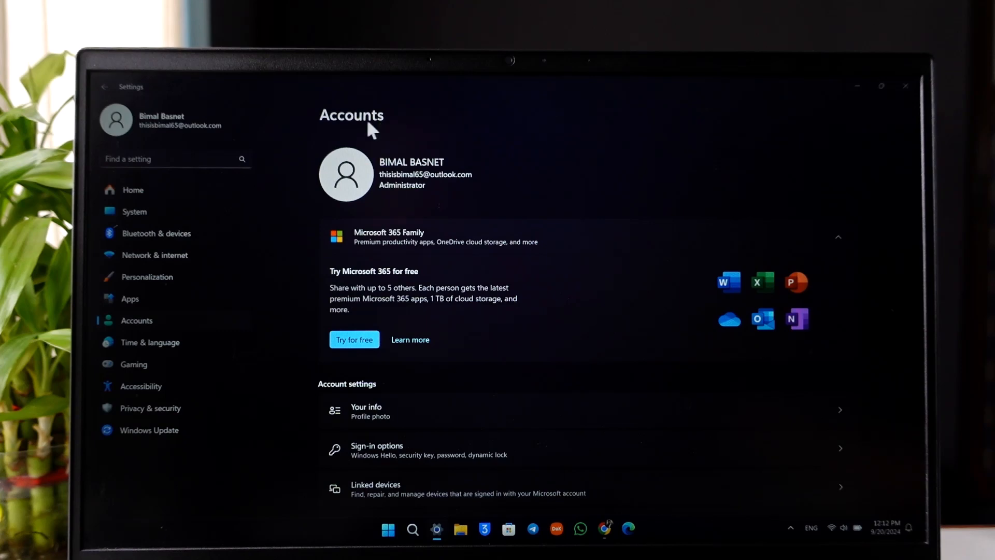
pyautogui.moveTo(567, 329)
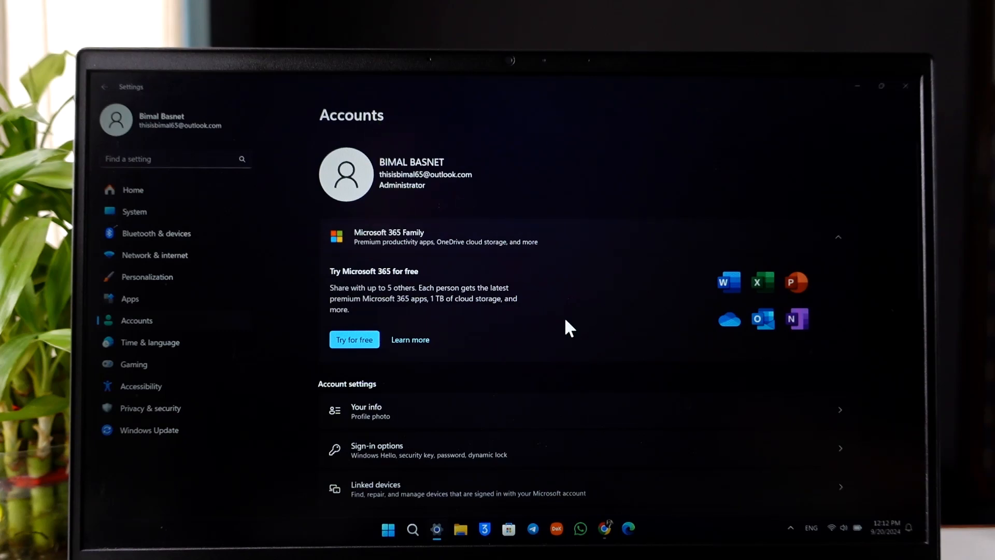
# From Your info, begin 'Sign in with a local account instead' to reach the recovery-key warning
pyautogui.click(368, 411)
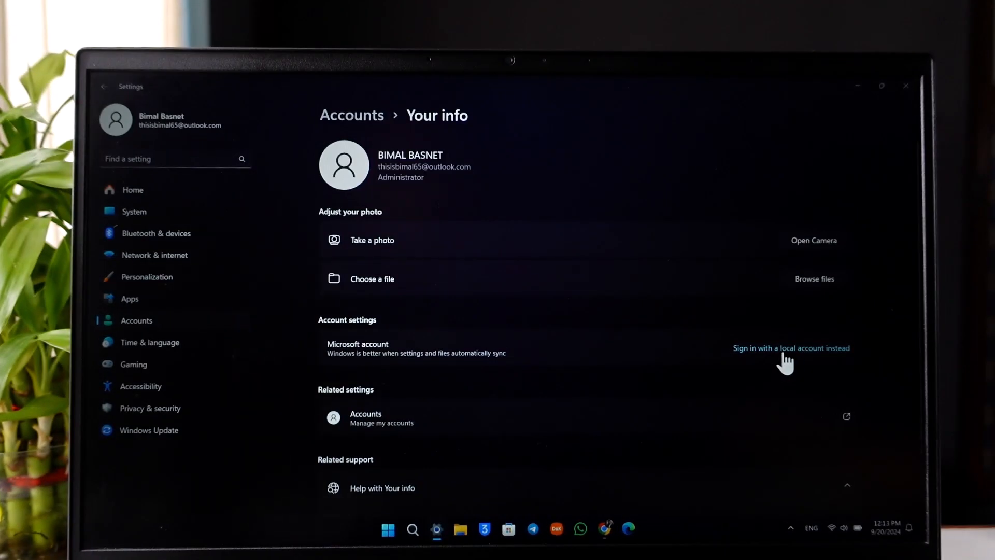
pyautogui.click(791, 348)
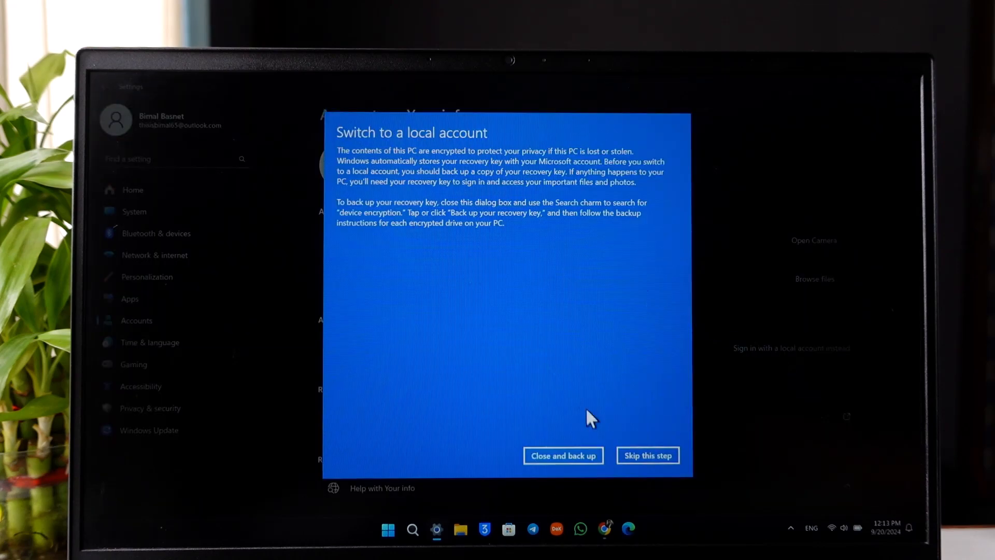
# Skip the recovery-key backup, keep user thisisbimal with blank passwords, and choose Sign out and finish
pyautogui.click(646, 455)
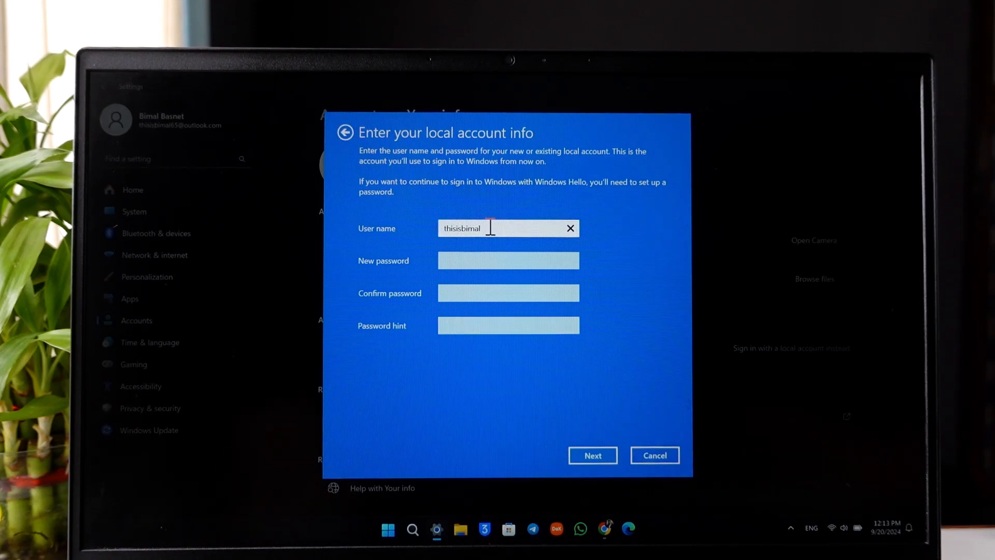
pyautogui.click(592, 456)
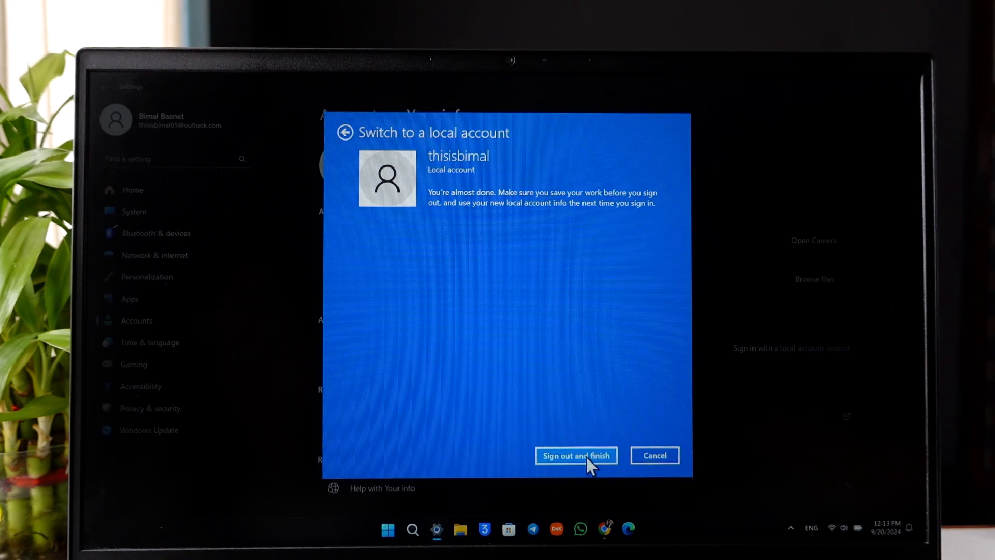
pyautogui.click(575, 456)
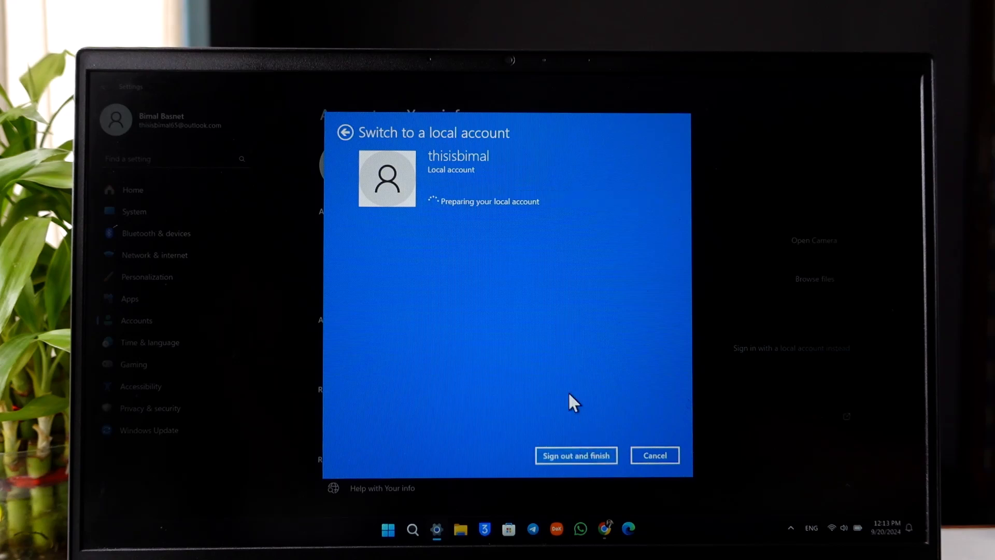
# Confirm finishing so Windows signs out to the thisisbimal sign-in screen
pyautogui.click(575, 455)
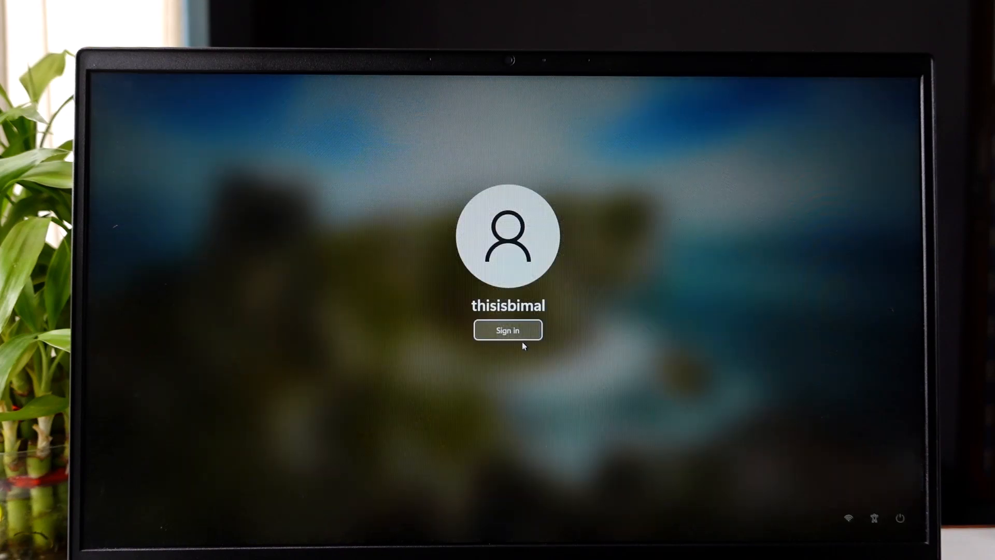
# Sign in to thisisbimal with no password and reach the desktop
pyautogui.click(507, 330)
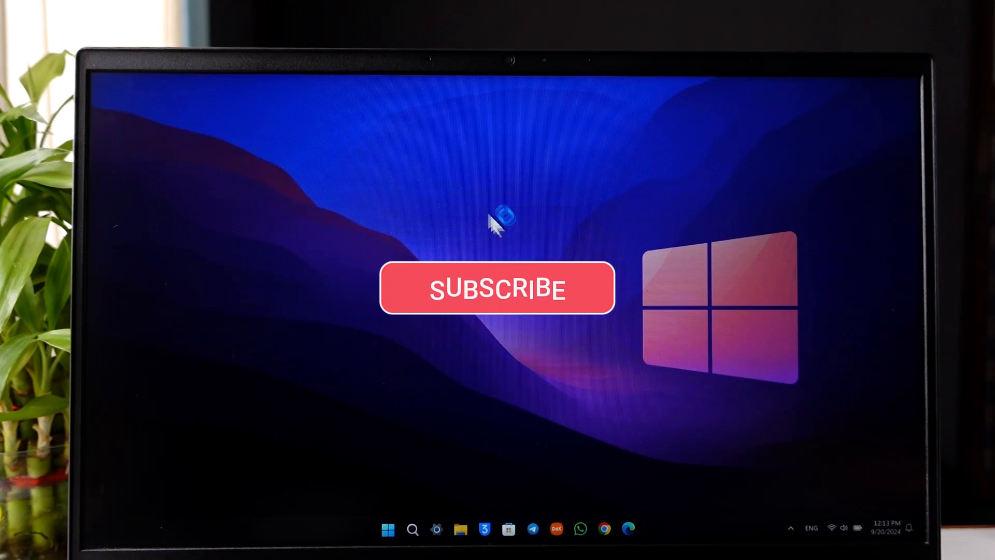
pyautogui.rightClick(499, 220)
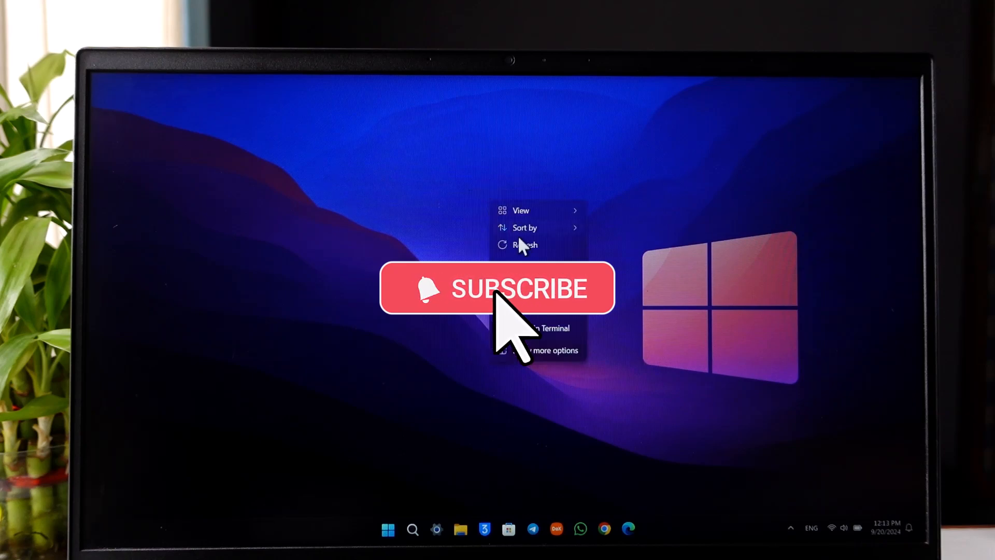